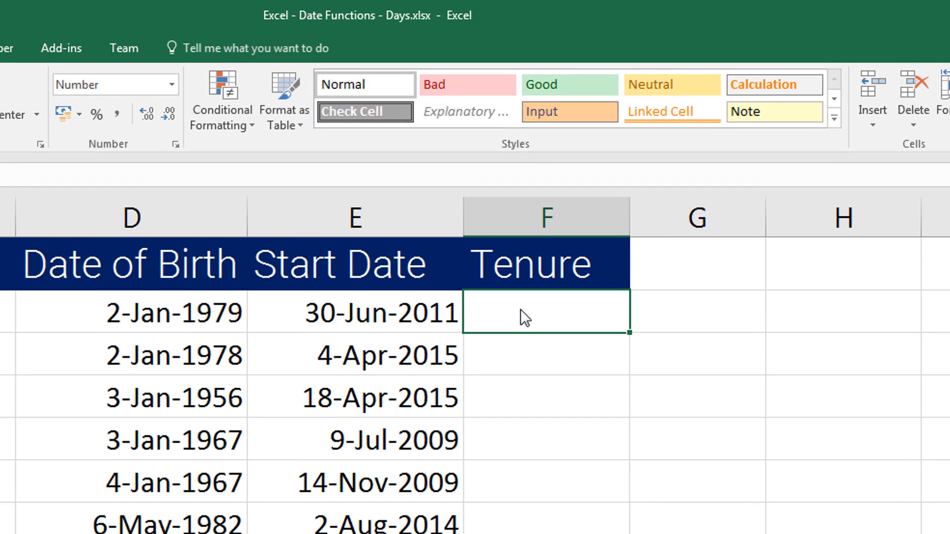
Step: Begin F2 as =DAYS(TODAY(), with today's date as the end_date argument
text(=days)
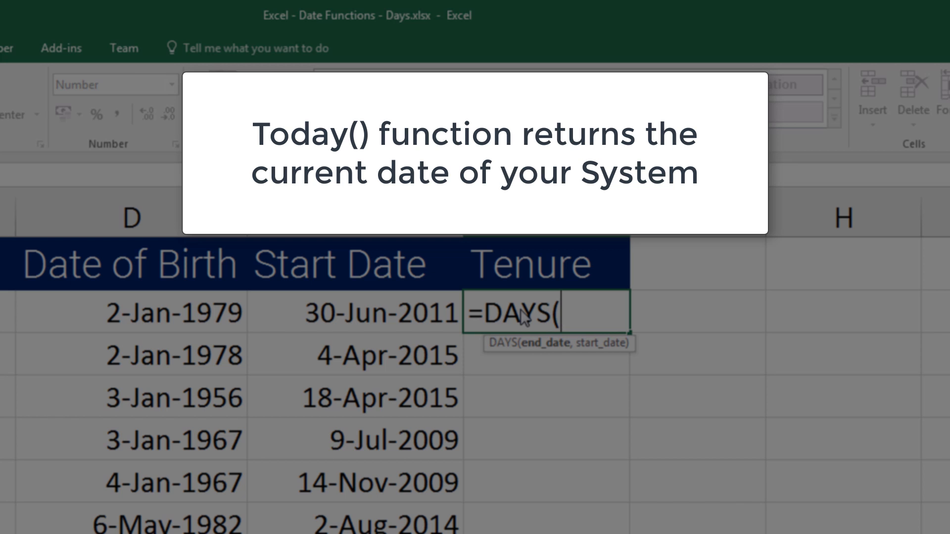
text(to)
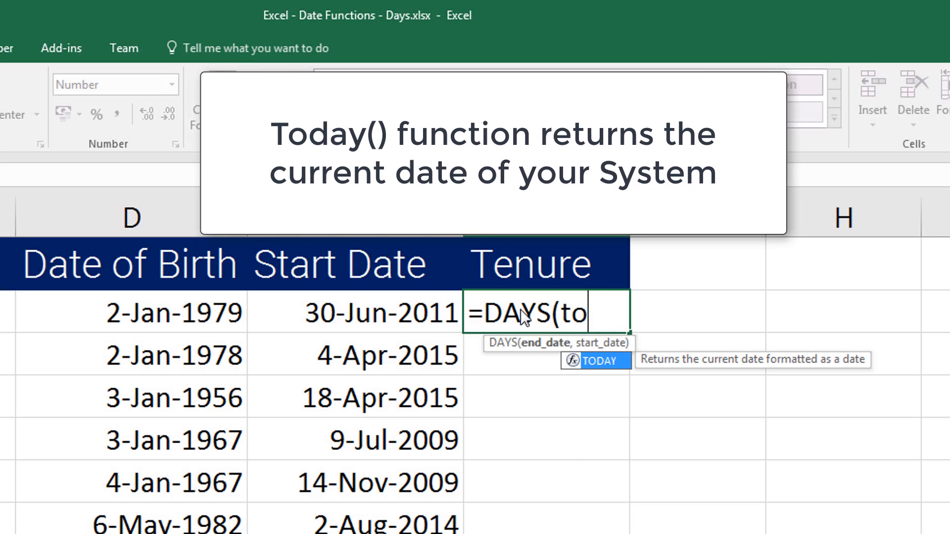
text(day()
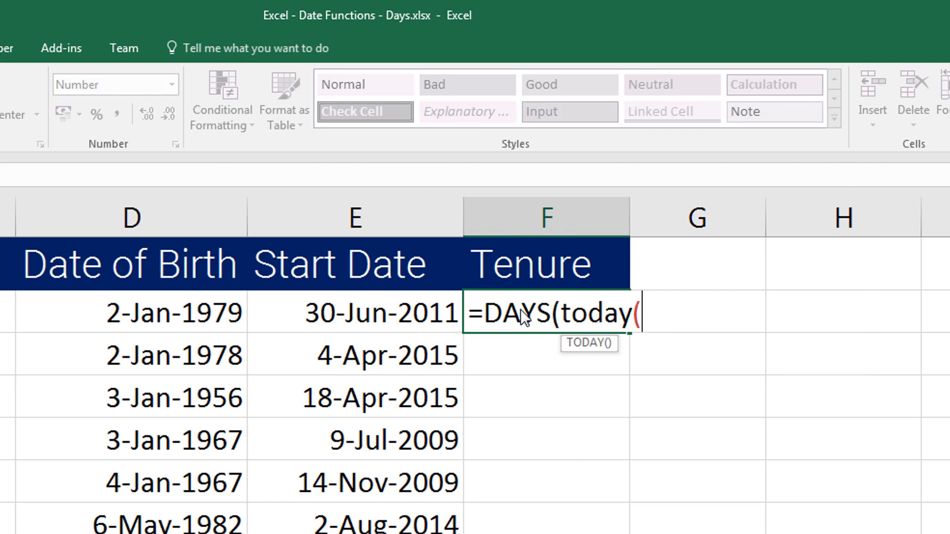
text())
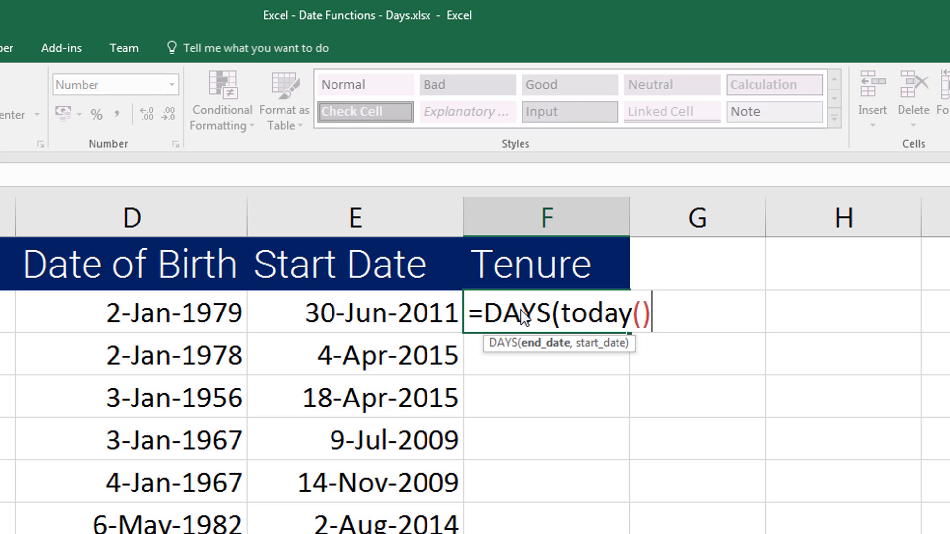
text(,)
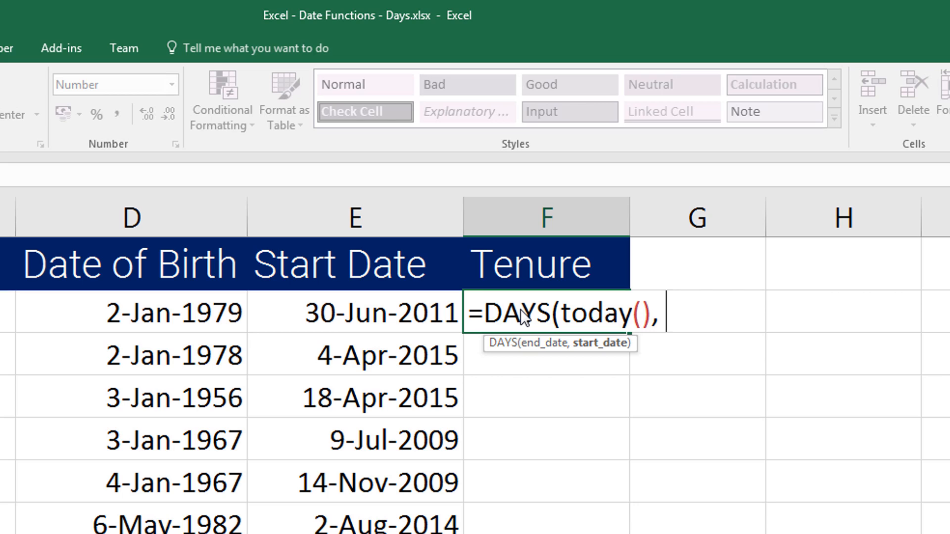
mouse_move(403, 316)
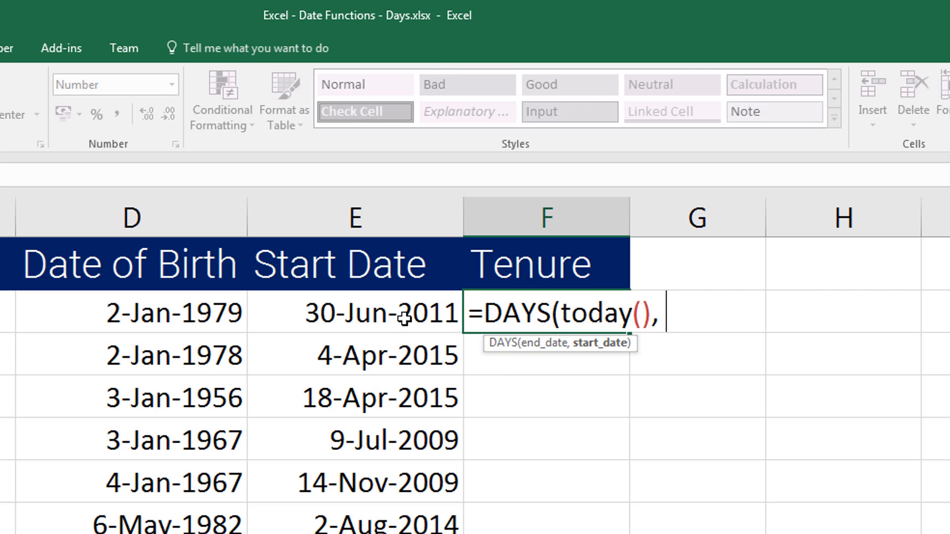
Step: Finish =DAYS(TODAY(), E2) using the start date, returning 2347 days
click(354, 313)
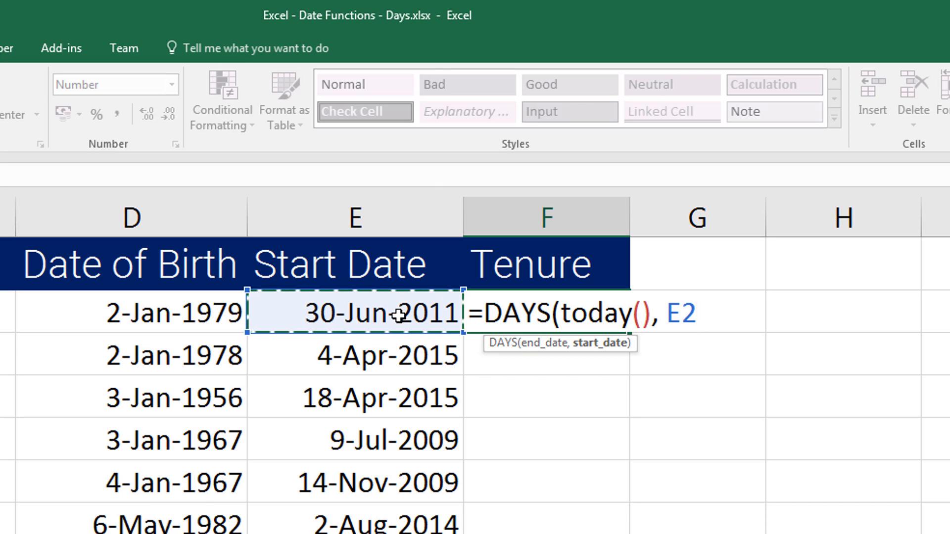
text())
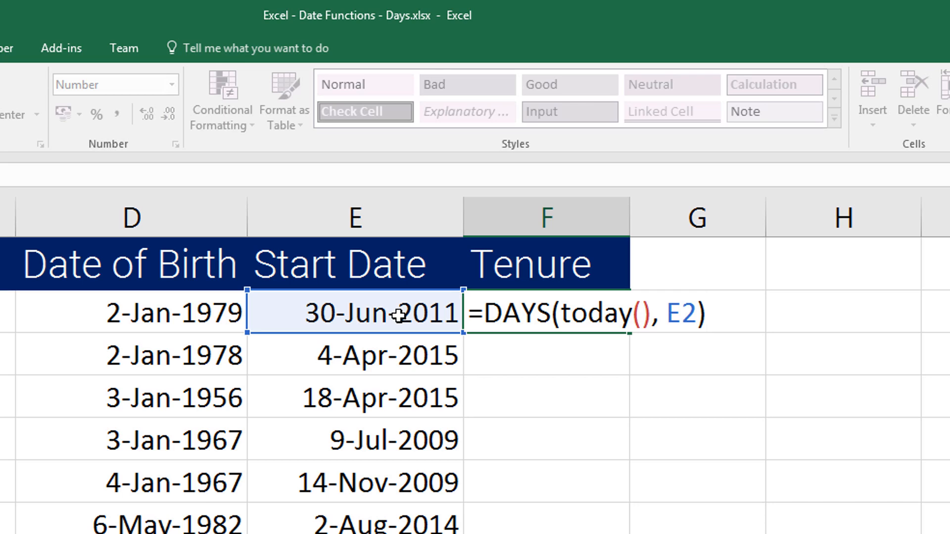
key(Return)
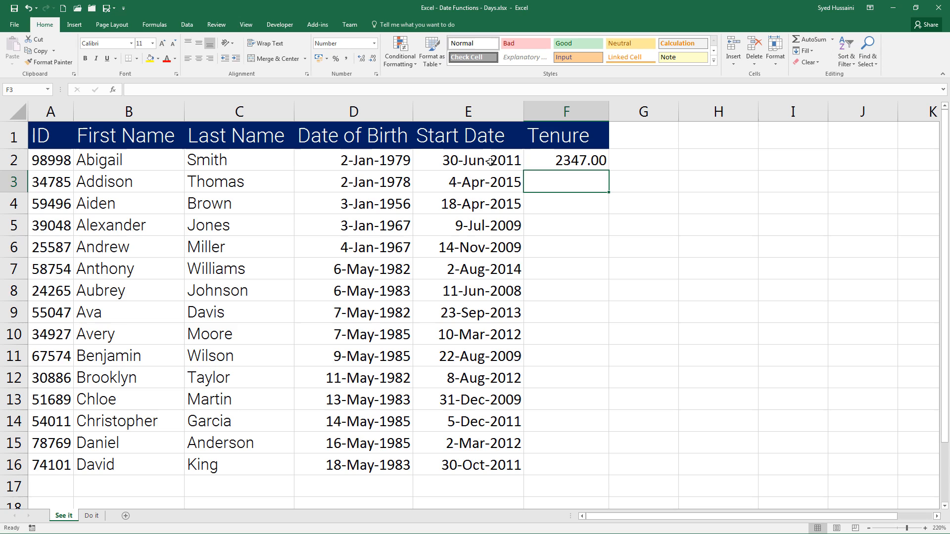
click(565, 160)
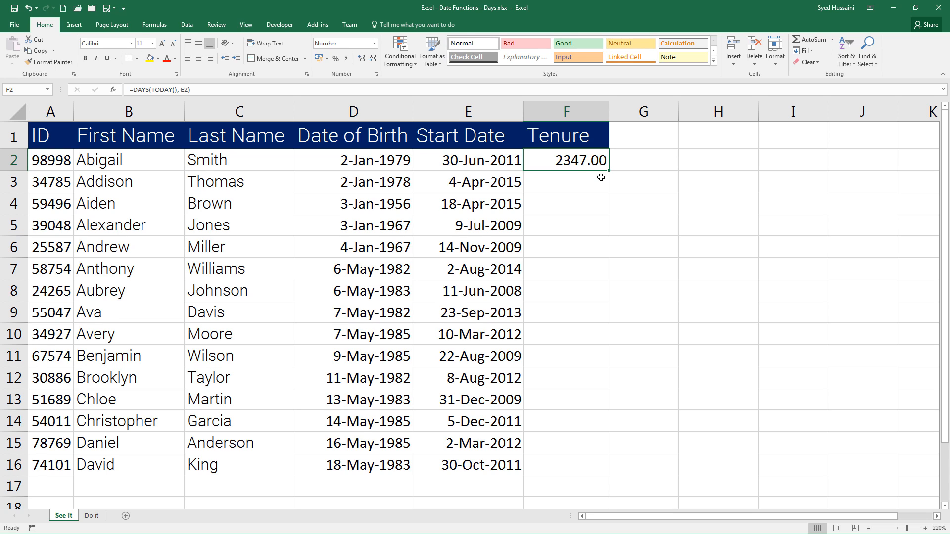
mouse_move(226, 91)
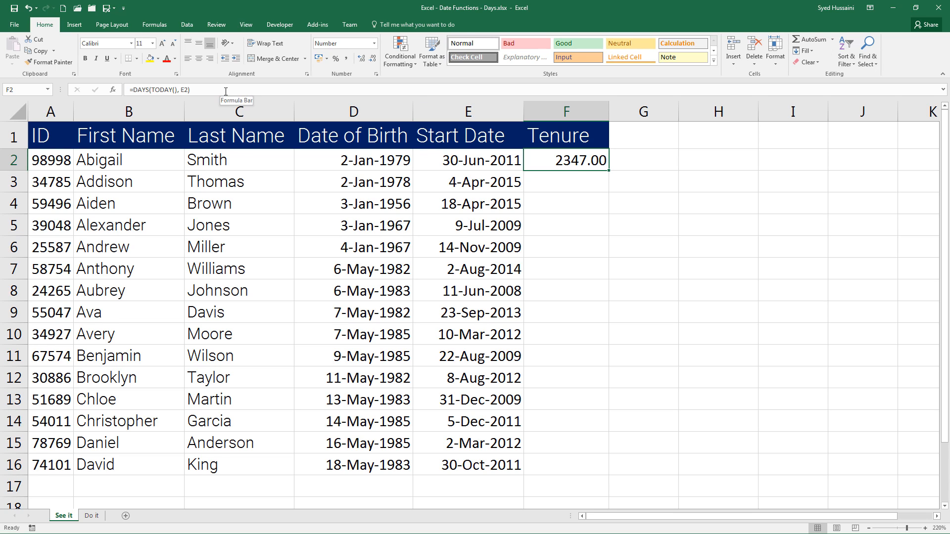
mouse_move(615, 179)
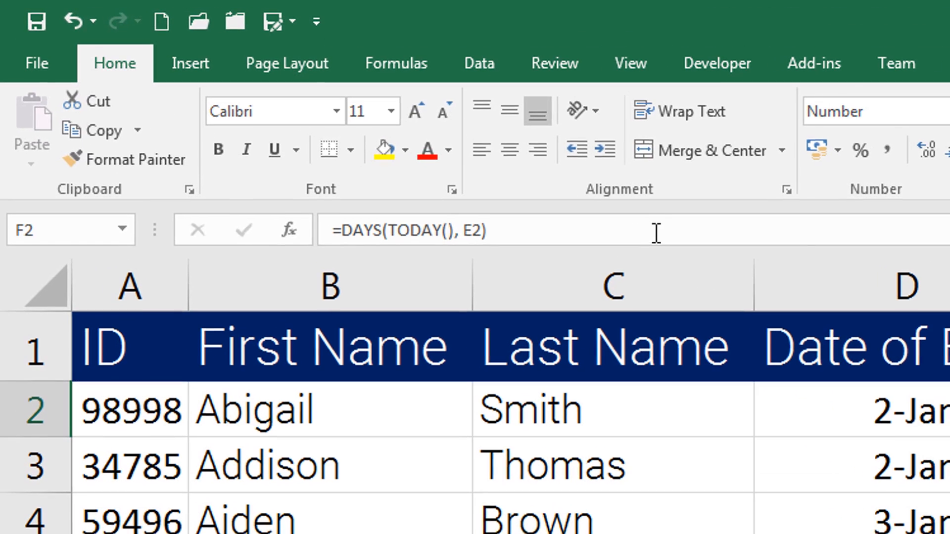
Step: Append /365.25 so the tenure formula yields years instead of days
text(/)
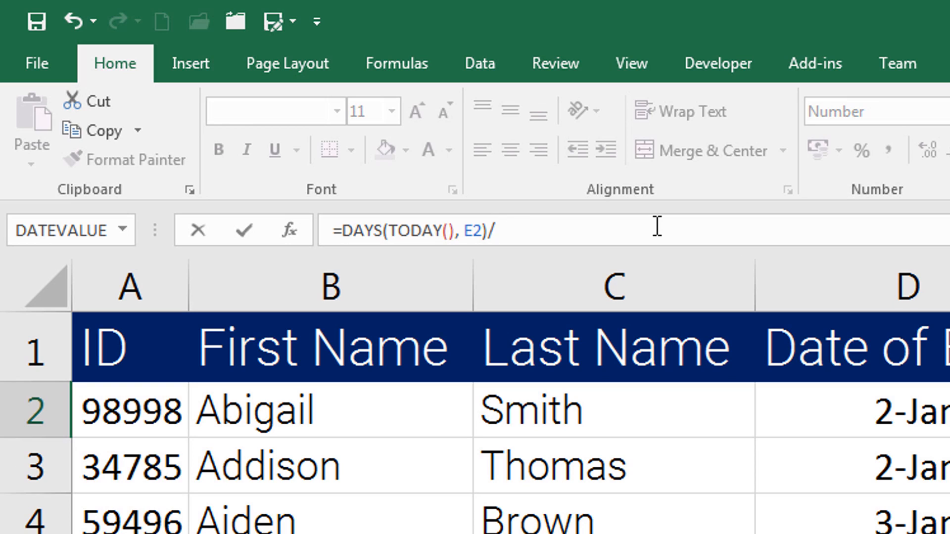
text(365.)
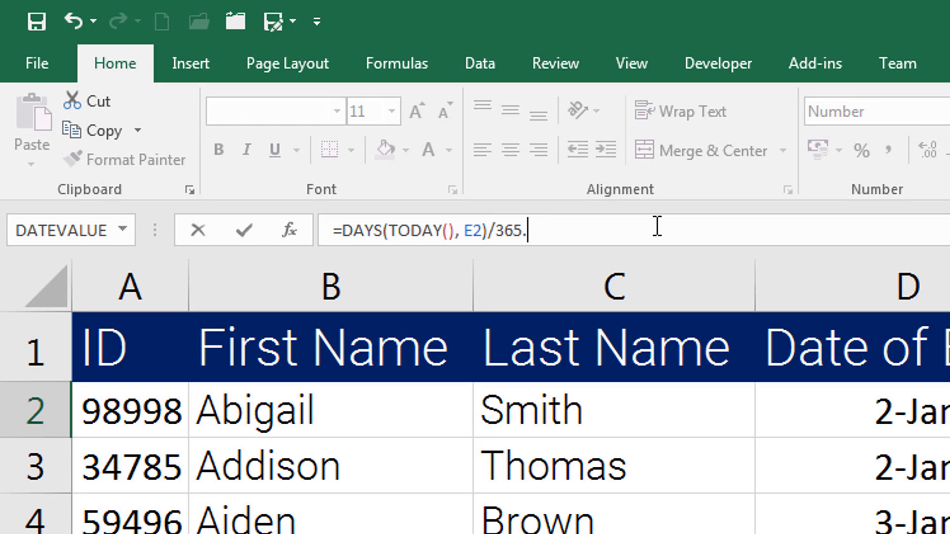
text(25)
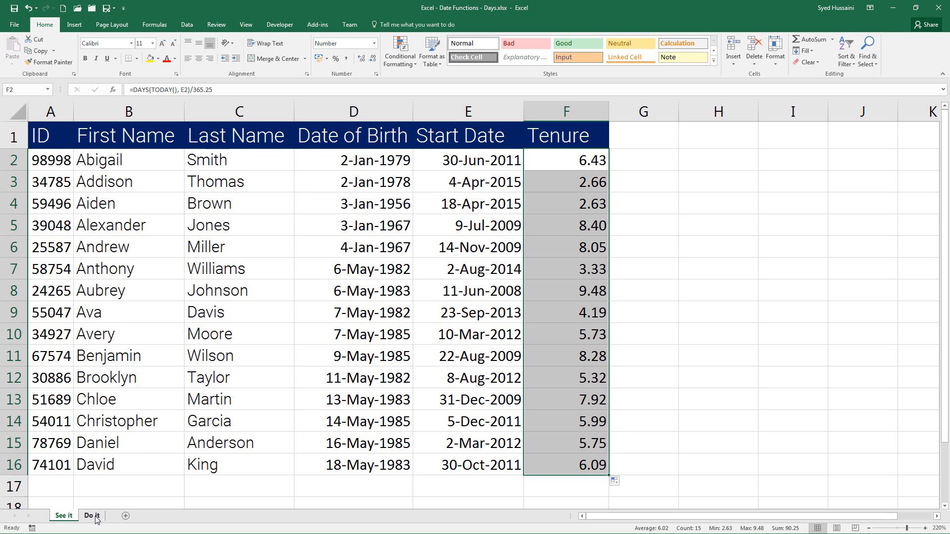
Step: Show the Do it sheet with its empty Age and Days columns
click(91, 516)
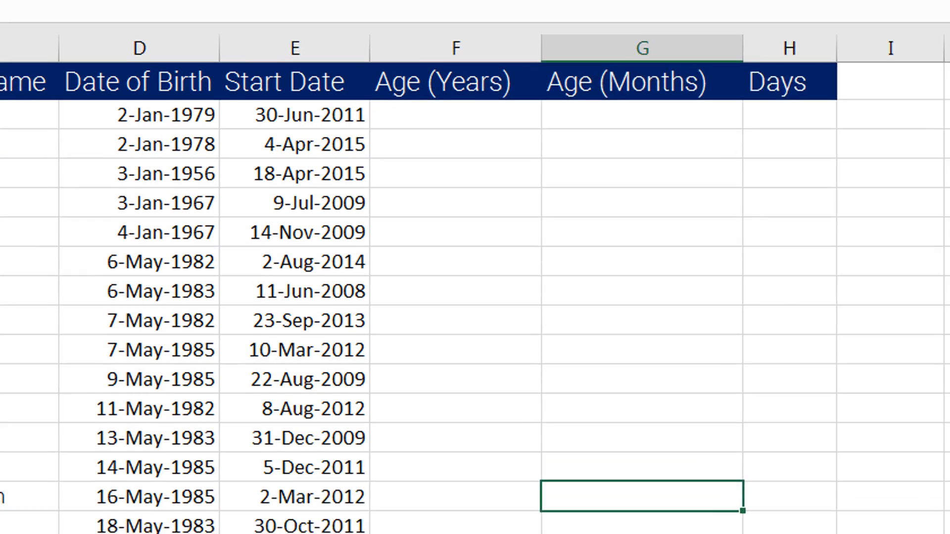
scroll(down, 3)
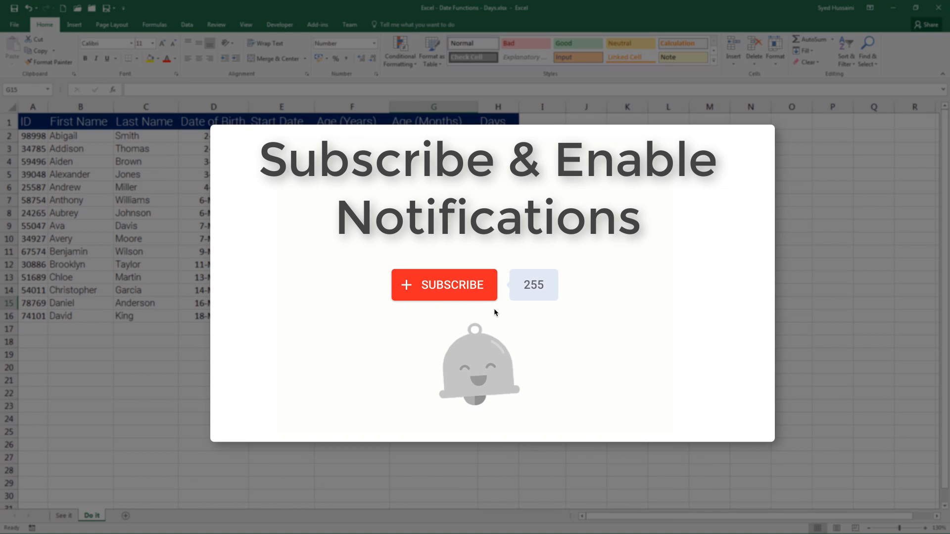
click(443, 285)
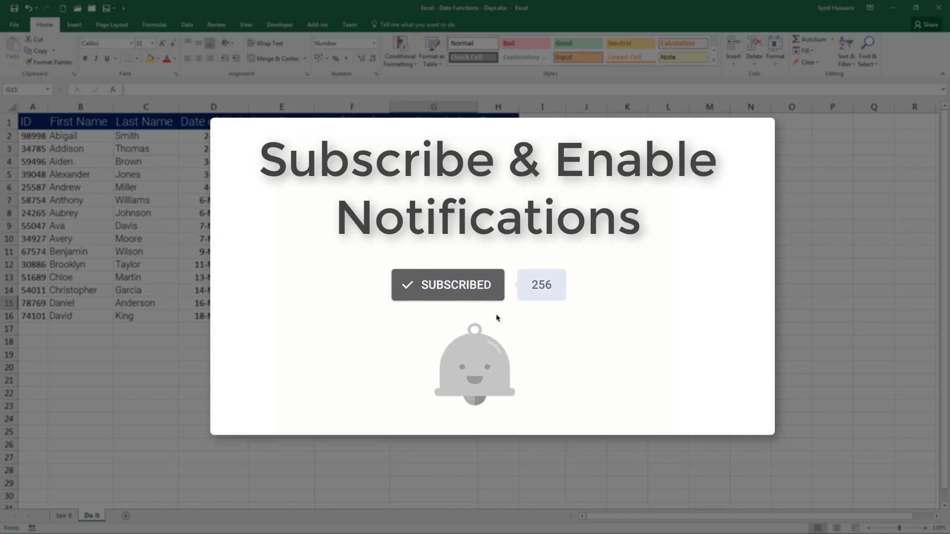
click(448, 285)
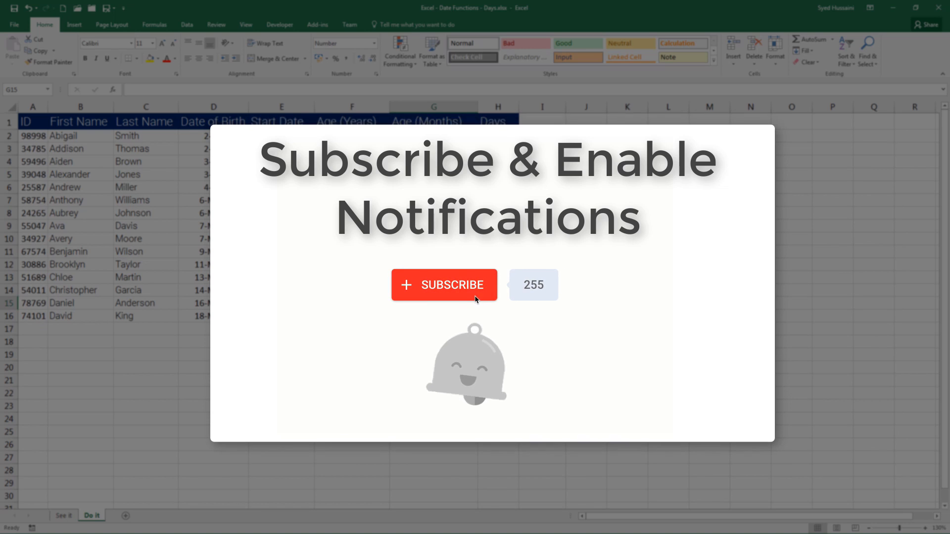